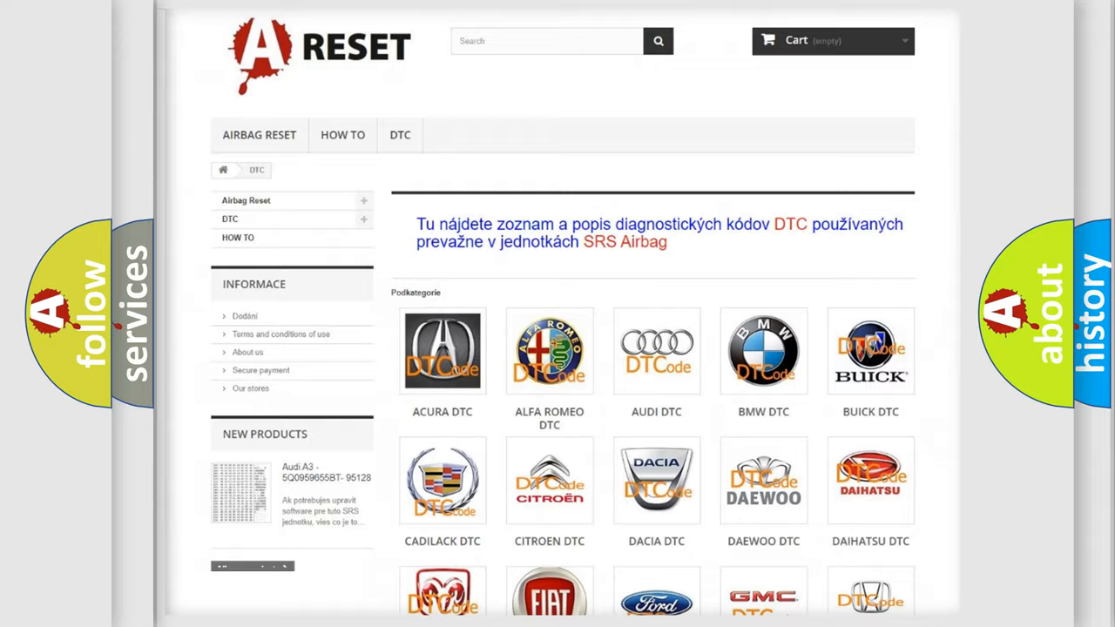
- Open the Jeep DTC tile and scroll through its airbag trouble-code list, then back to the top
scroll("down", 3)
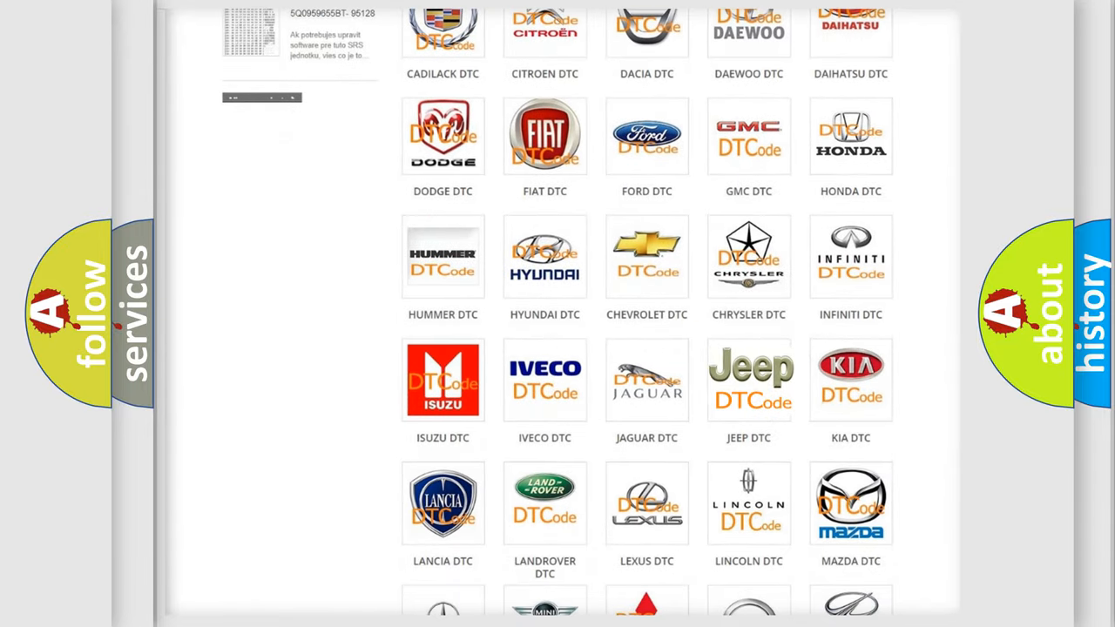
left_click(748, 379)
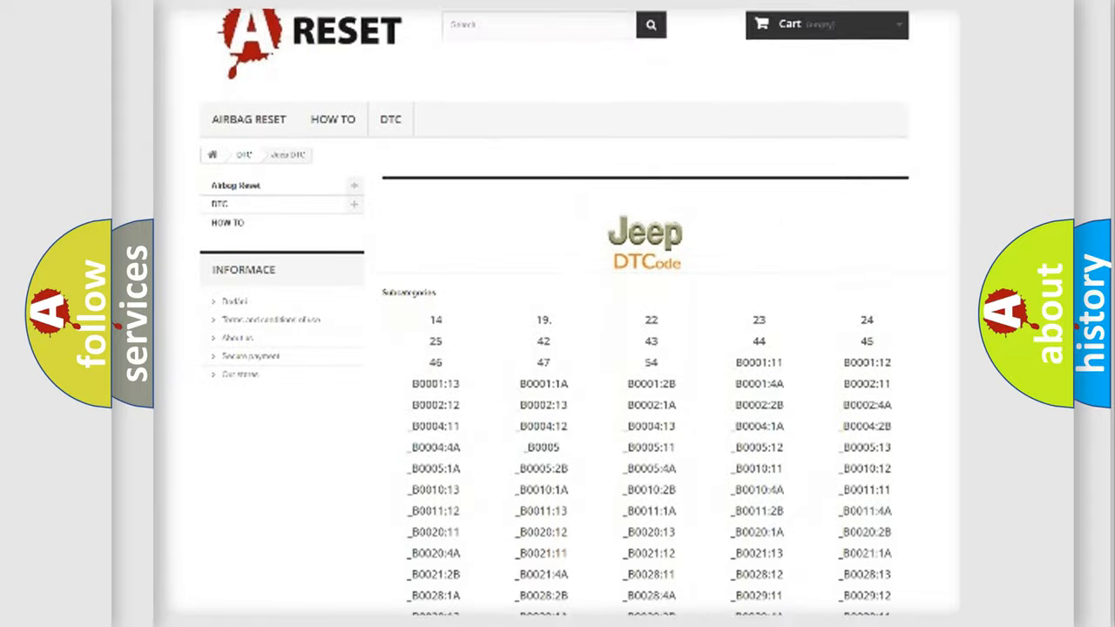
scroll("down", 3)
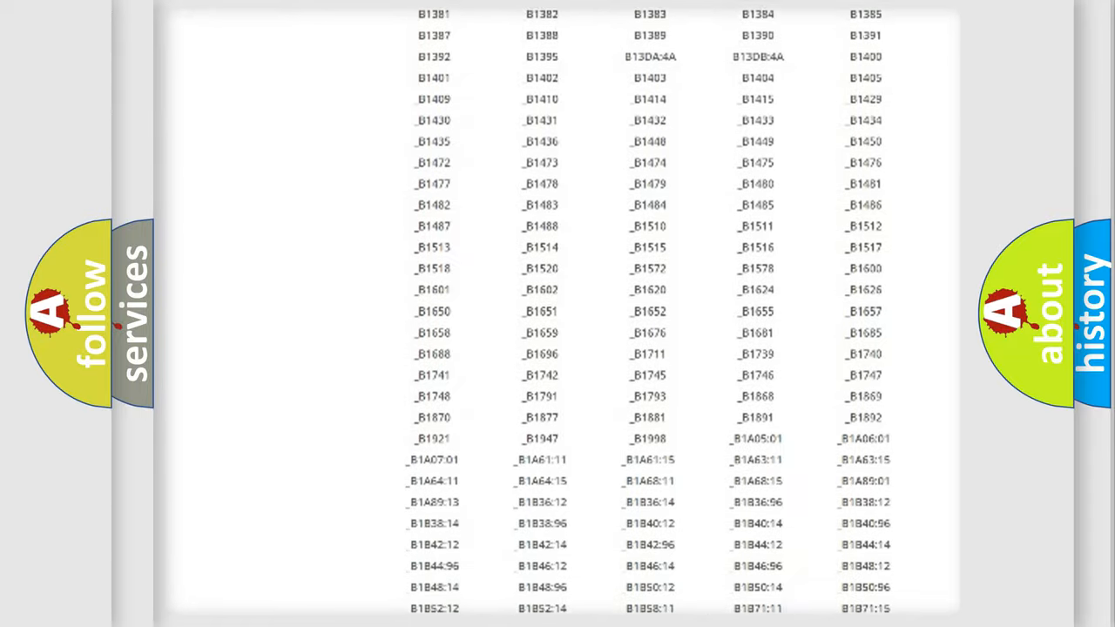
scroll("up", 3)
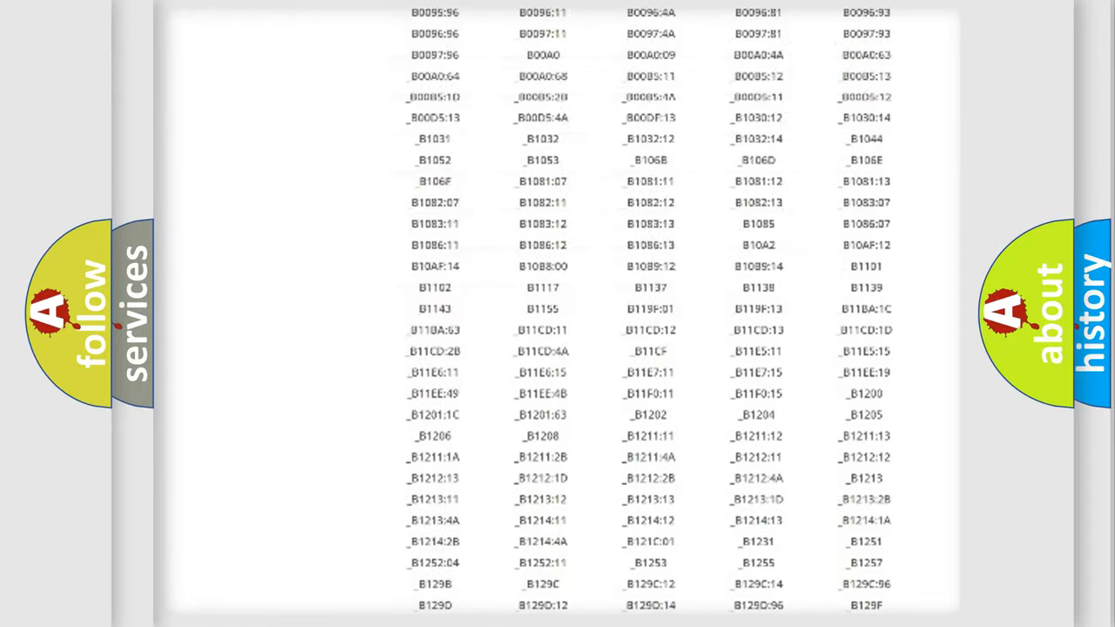
scroll("up", 3)
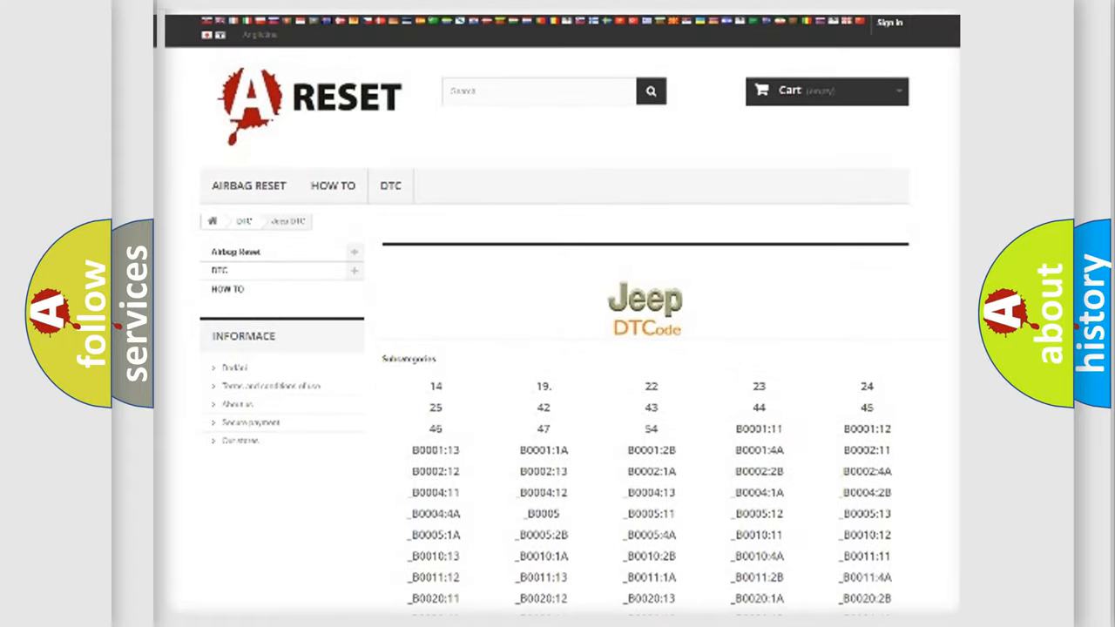